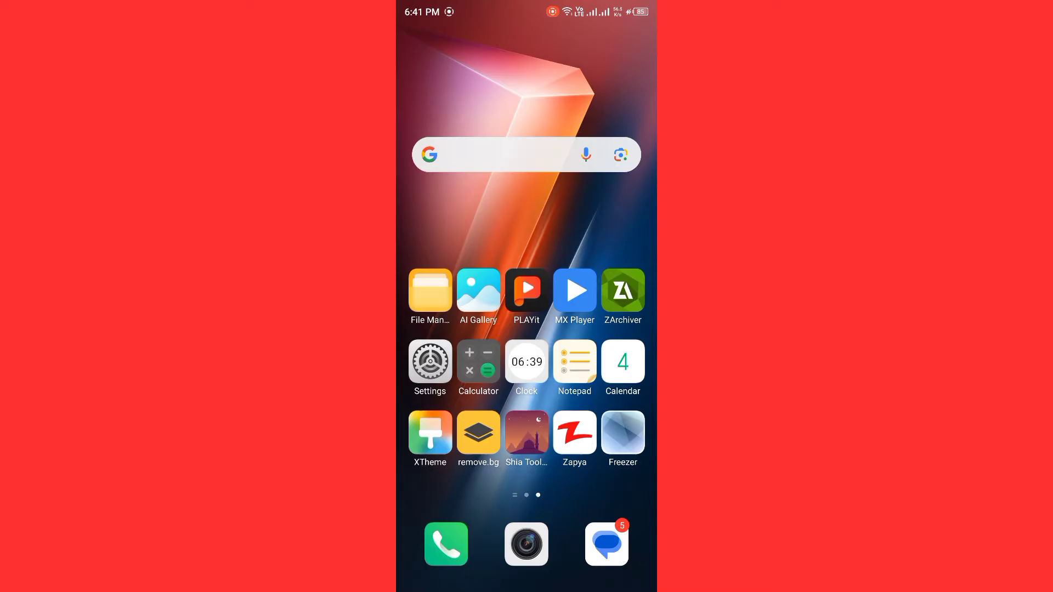
Step: Swipe across home-screen pages until the VidMate icon is visible
scroll(left, 3)
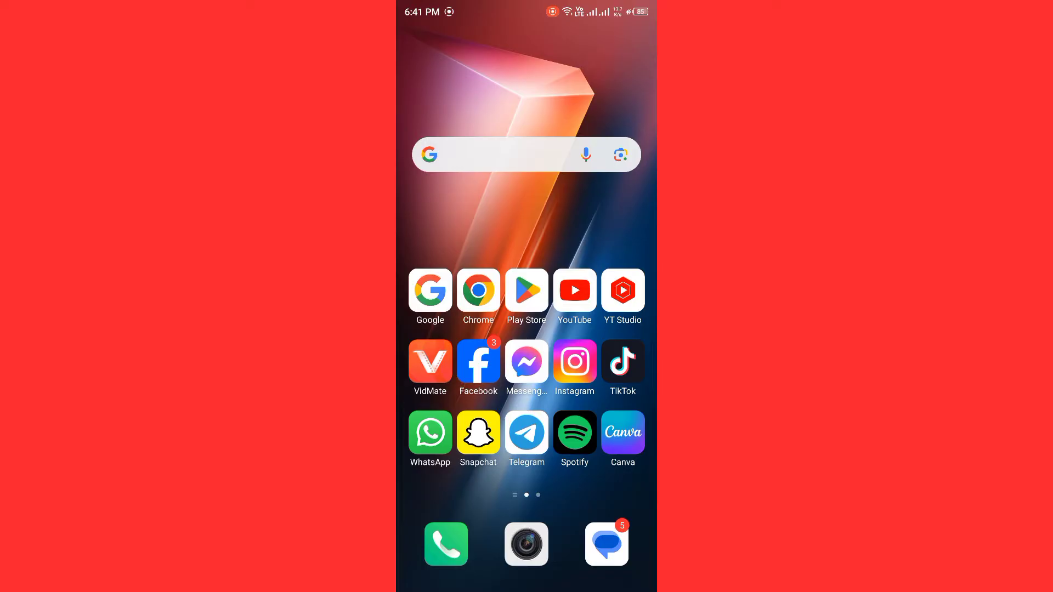
scroll(left, 3)
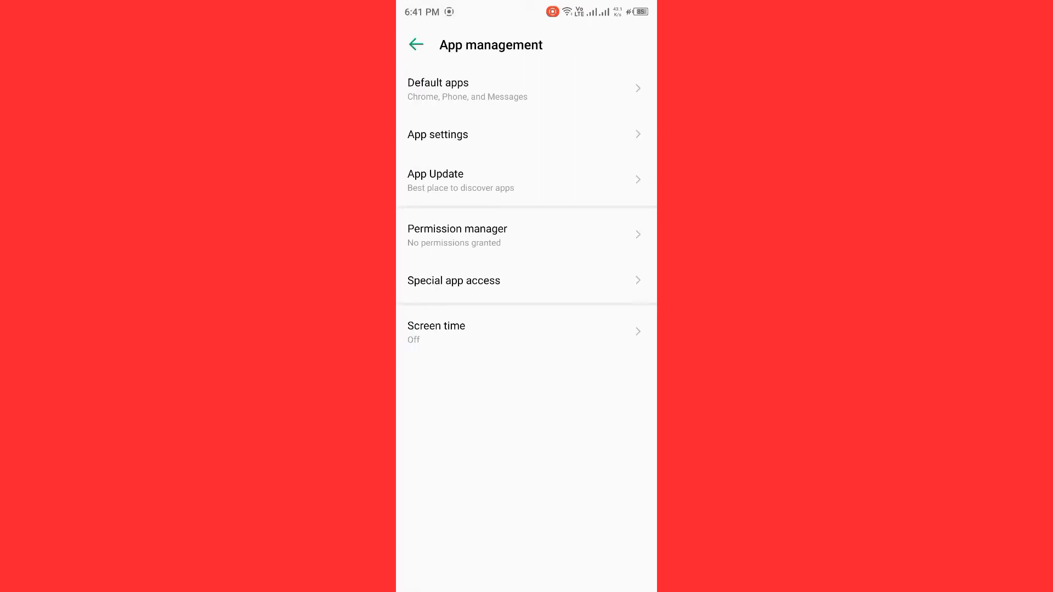
Step: From App settings, scroll the installed apps list down to VidMate and open its app info
click(437, 134)
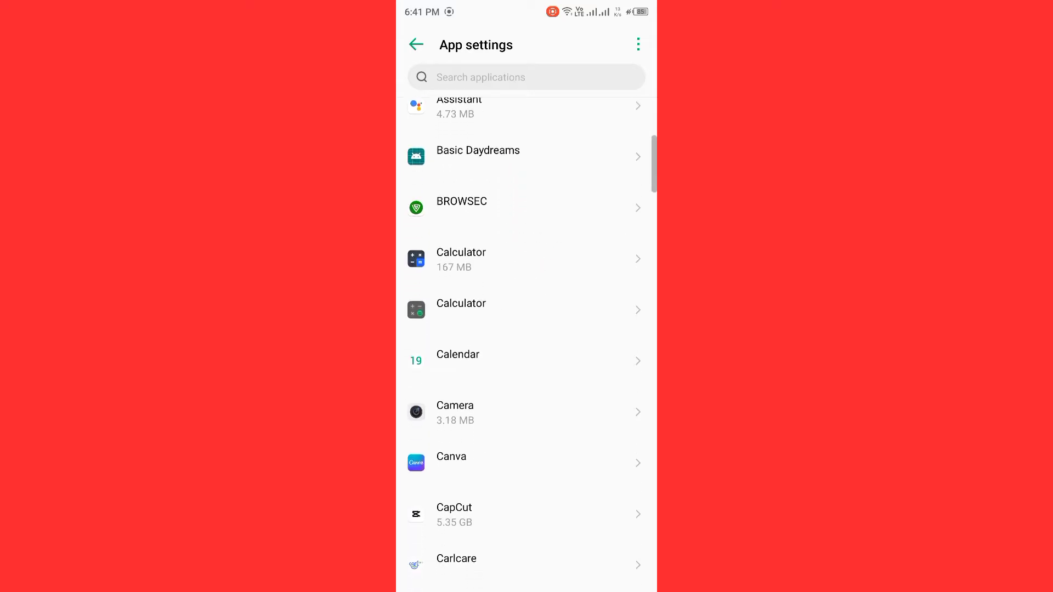
scroll(down, 3)
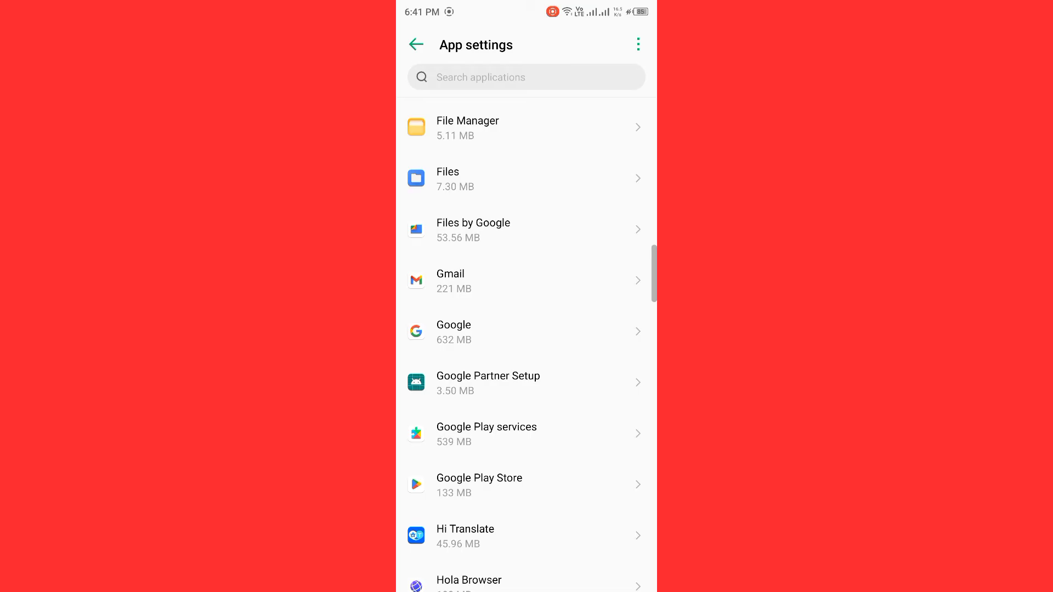
scroll(down, 3)
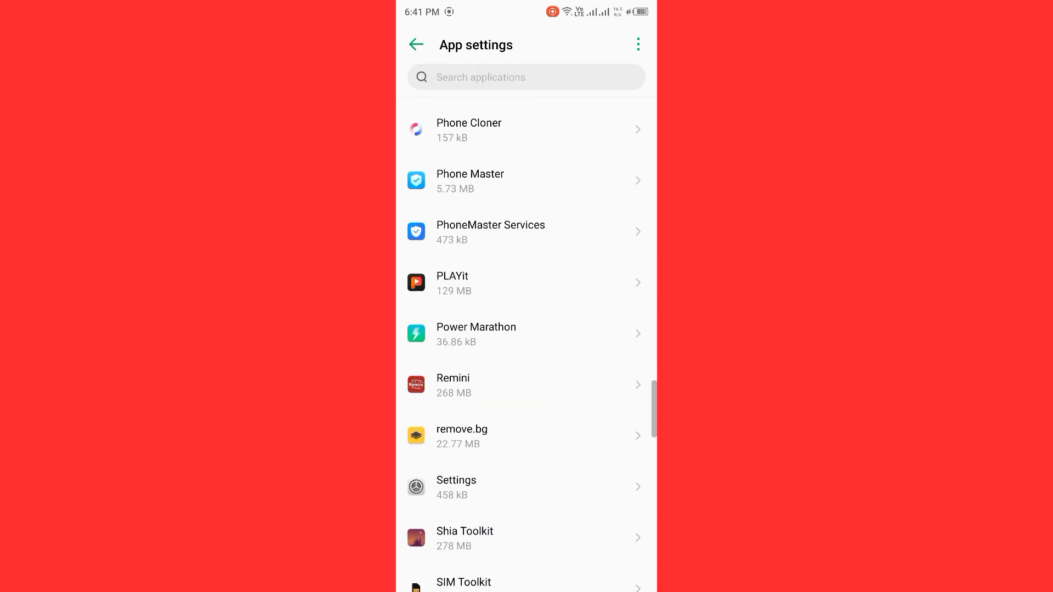
scroll(down, 3)
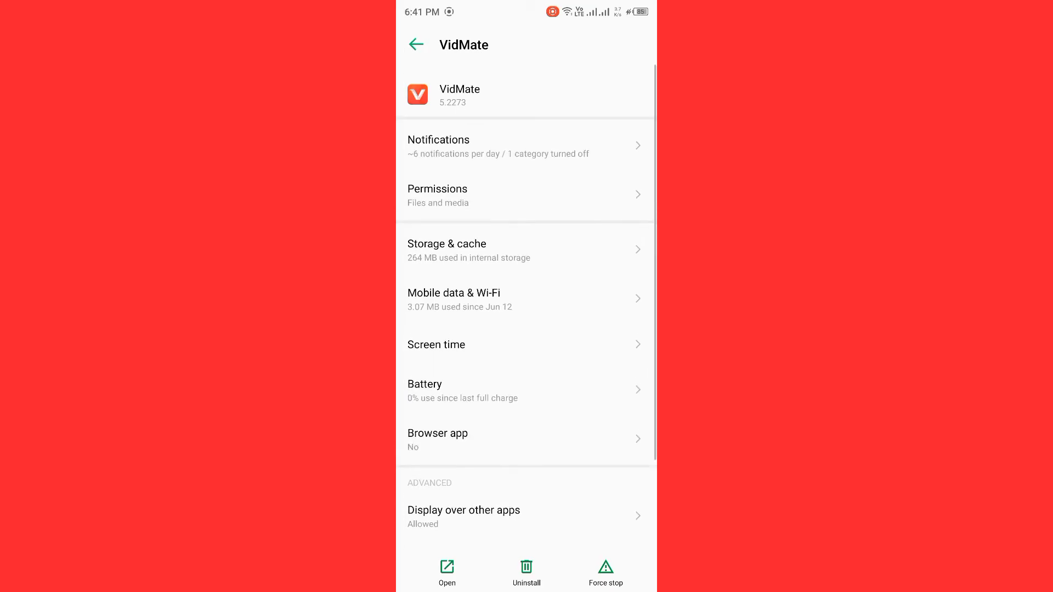
Step: Clear VidMate's cached data from its Storage & cache page (264 MB used)
click(446, 250)
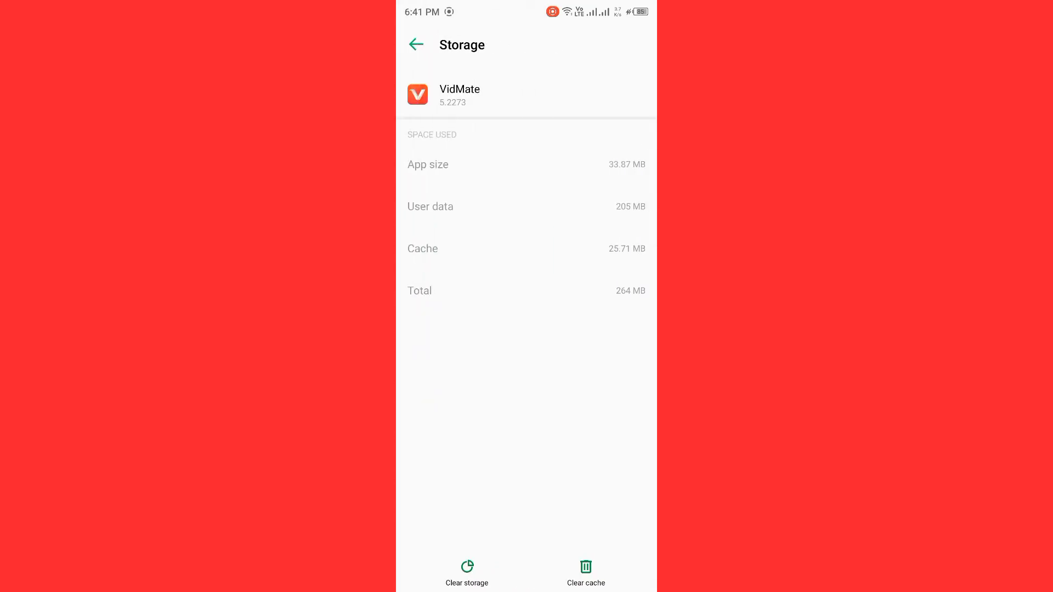
click(467, 570)
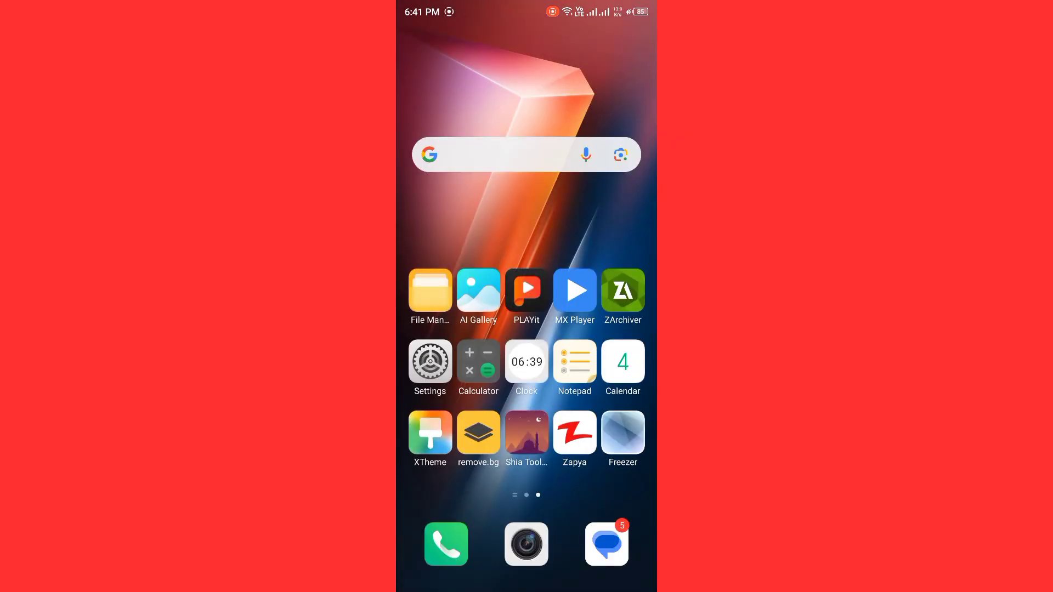
Step: Browse File Manager's internal storage (38.79GB of 128.00GB) and its folder list
click(428, 290)
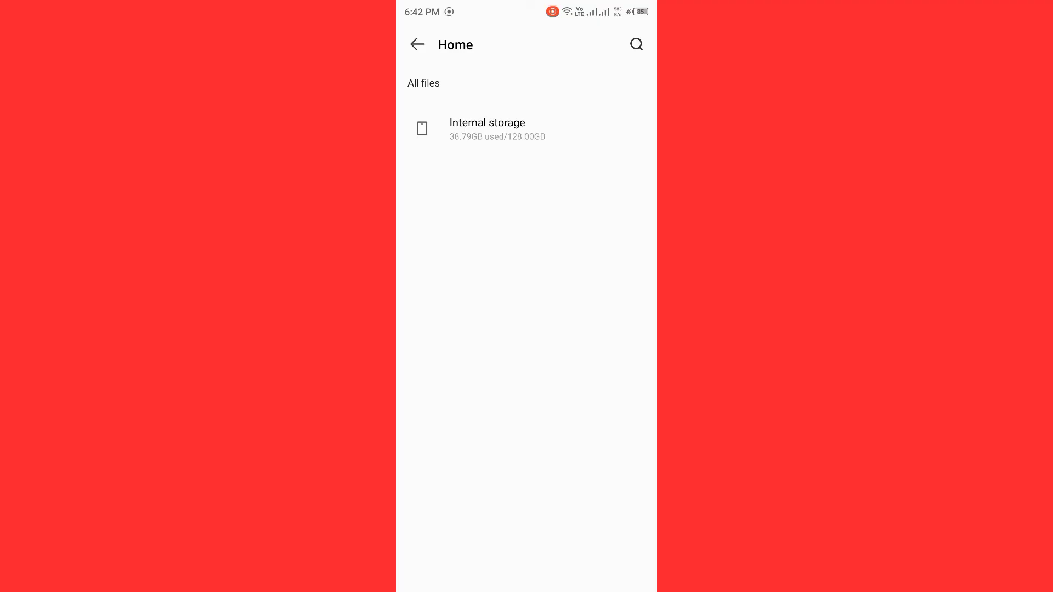
click(487, 127)
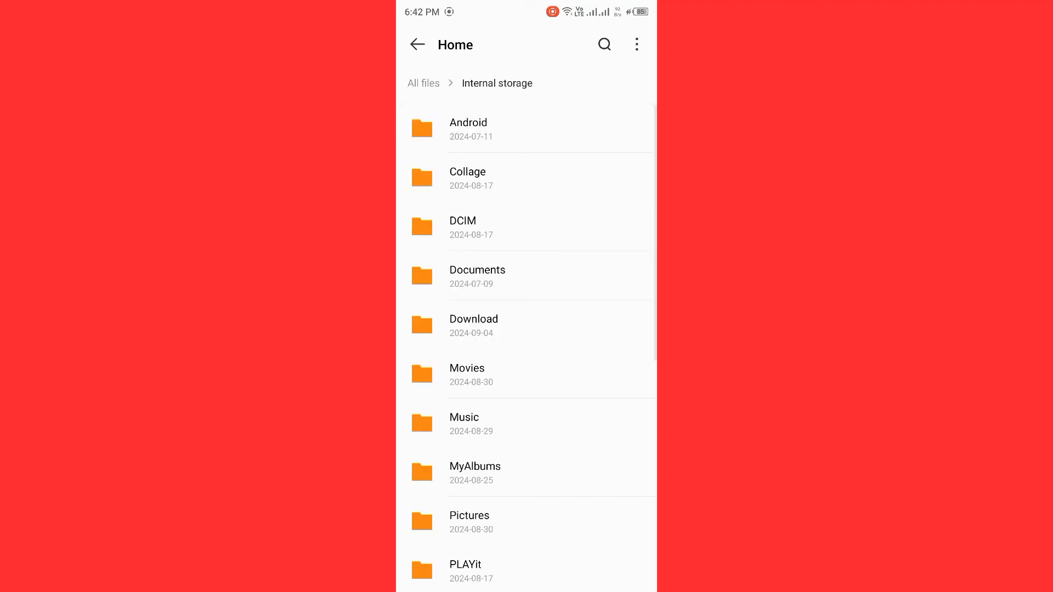
scroll(down, 3)
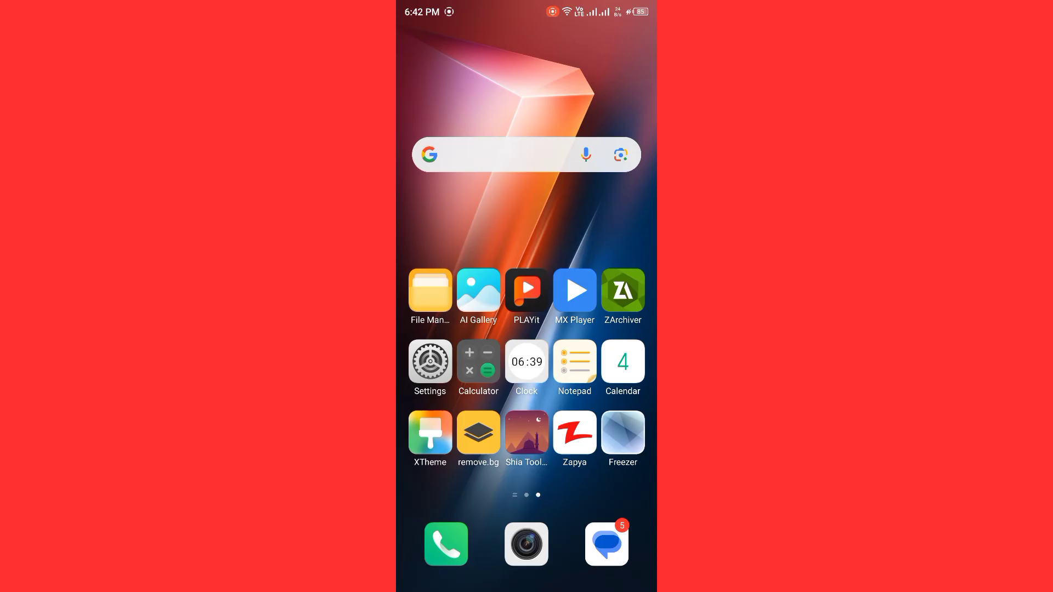
Step: Uninstall VidMate from the home screen and confirm with OK
scroll(left, 3)
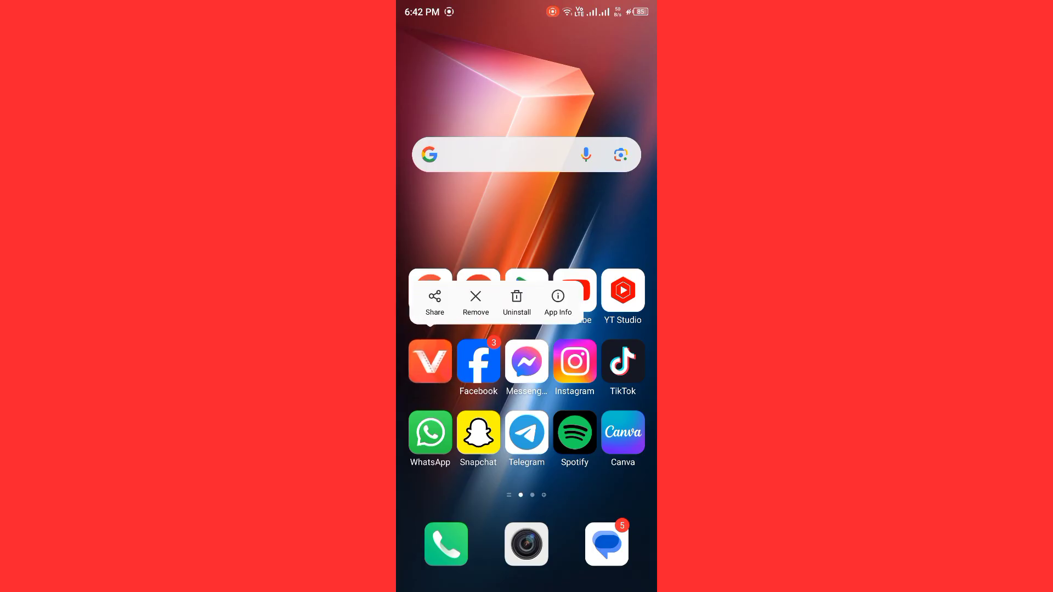
click(517, 303)
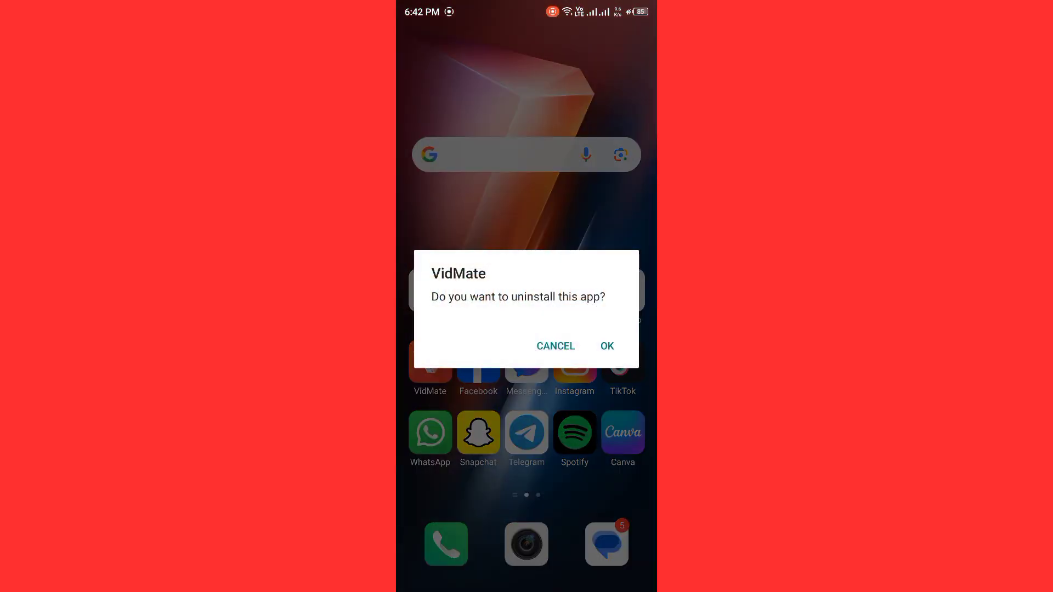
click(555, 345)
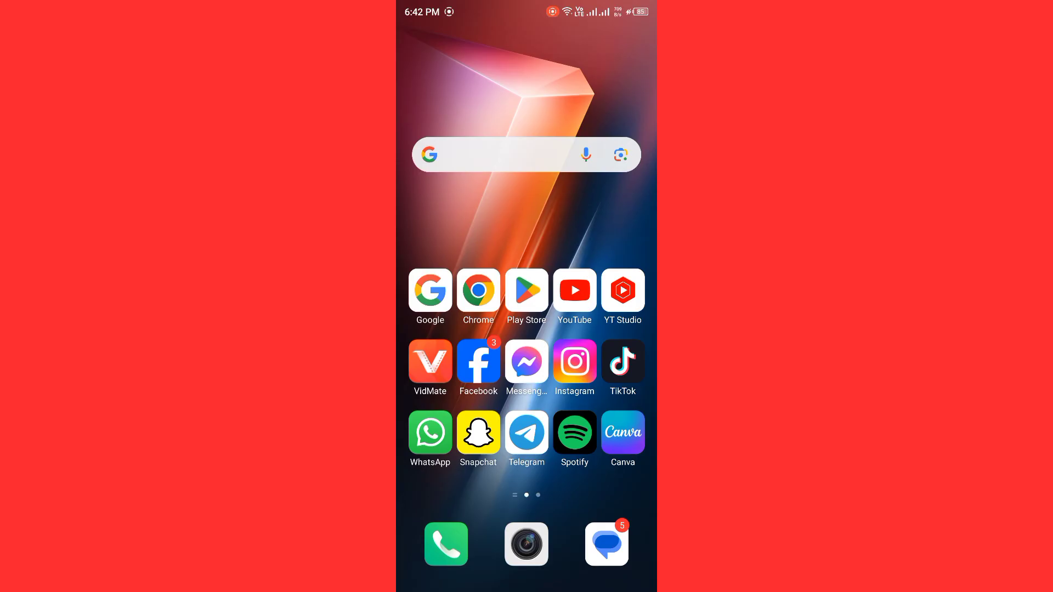
Step: Swipe to the next home-screen page and launch the phone's Settings app
scroll(left, 3)
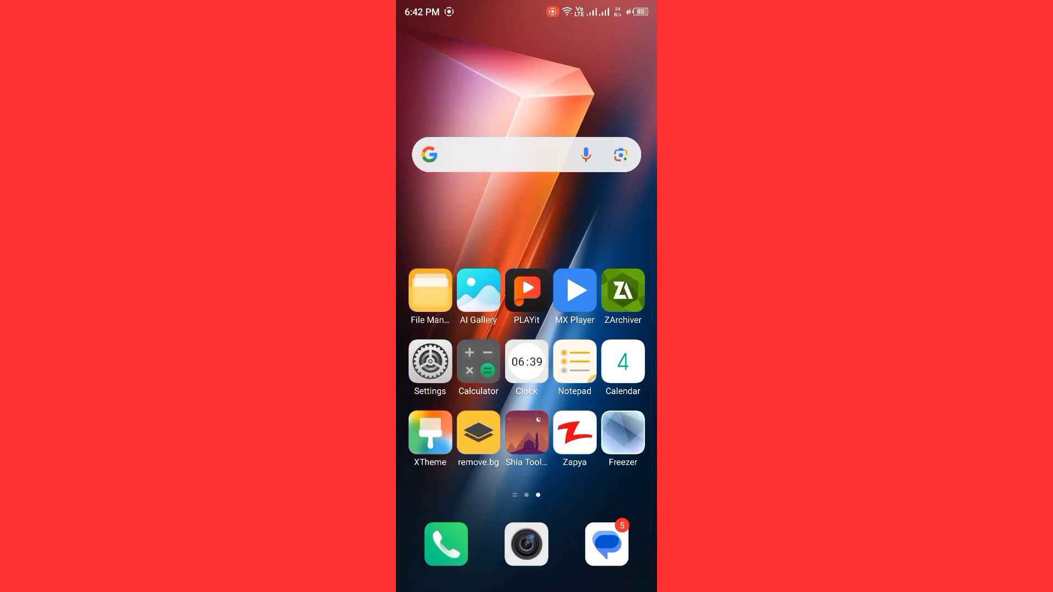
click(429, 361)
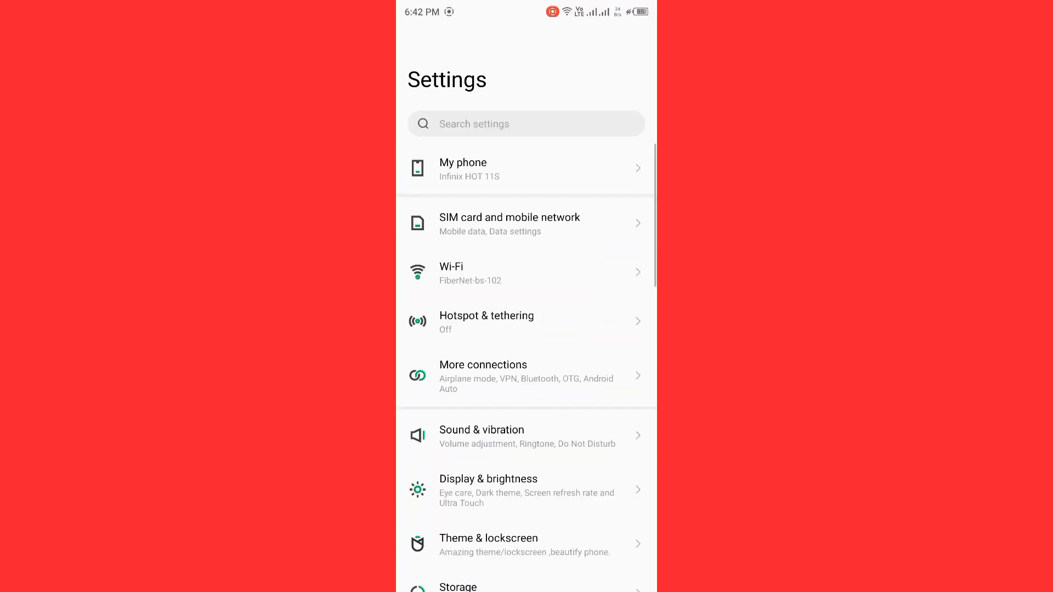